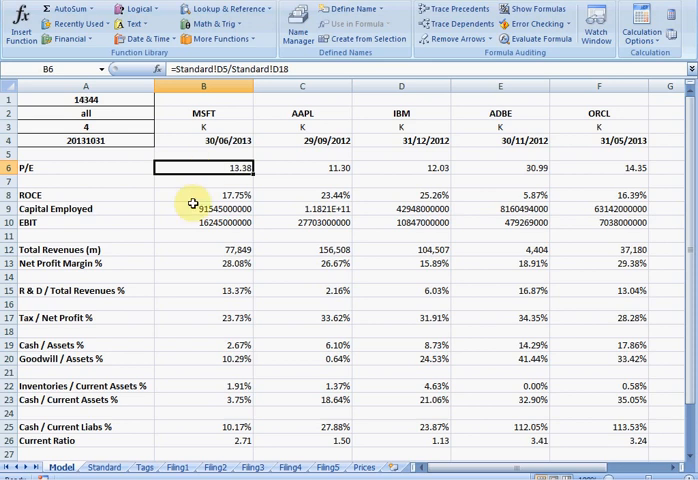
pyautogui.moveTo(196, 292)
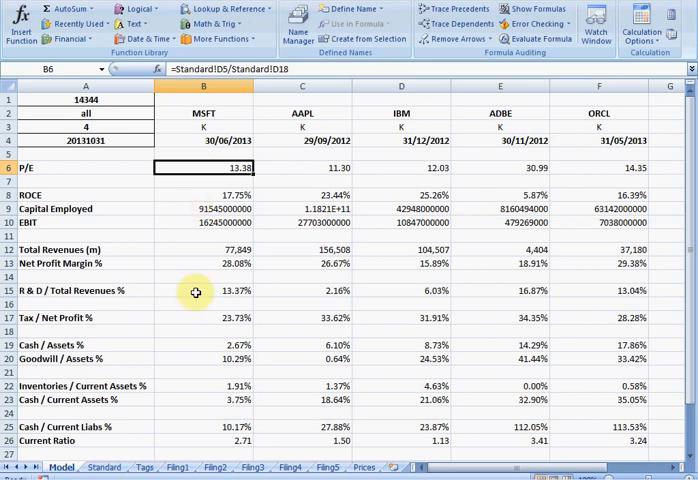
pyautogui.moveTo(144, 363)
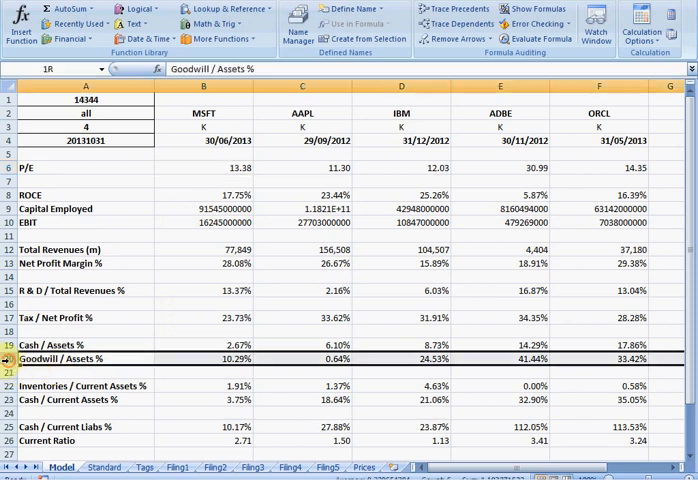
# Trace Adobe's Goodwill / Assets ratio in E20 back to standardized goodwill at Standard!J11.
pyautogui.click(298, 358)
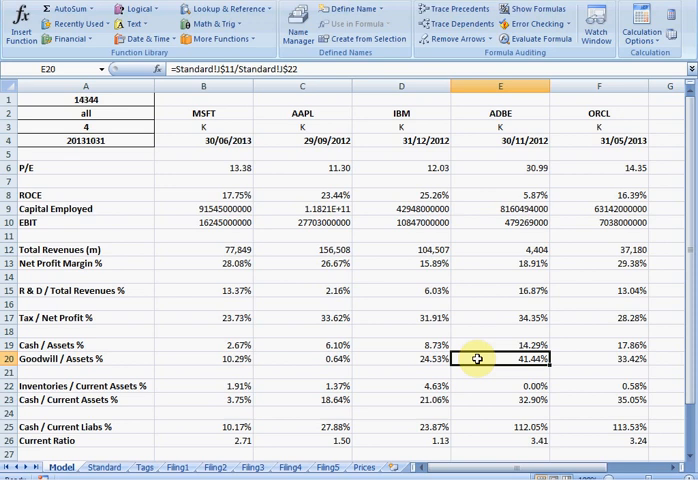
pyautogui.click(104, 467)
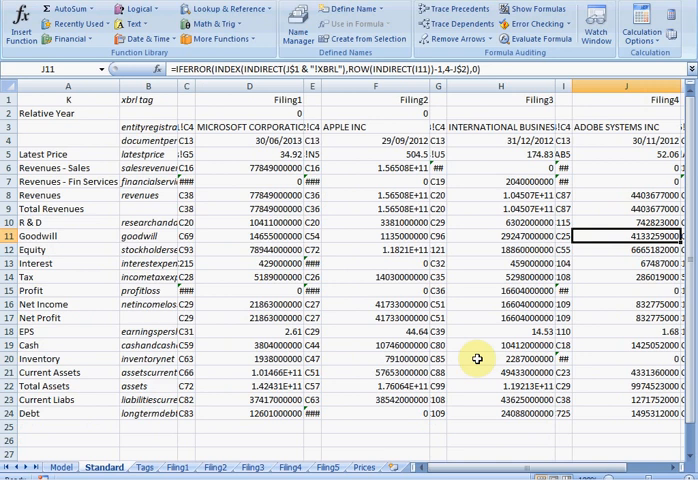
pyautogui.moveTo(47, 235)
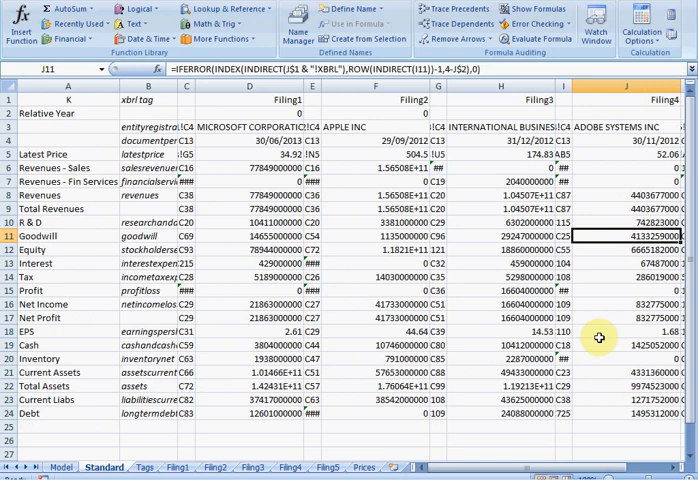
pyautogui.click(625, 386)
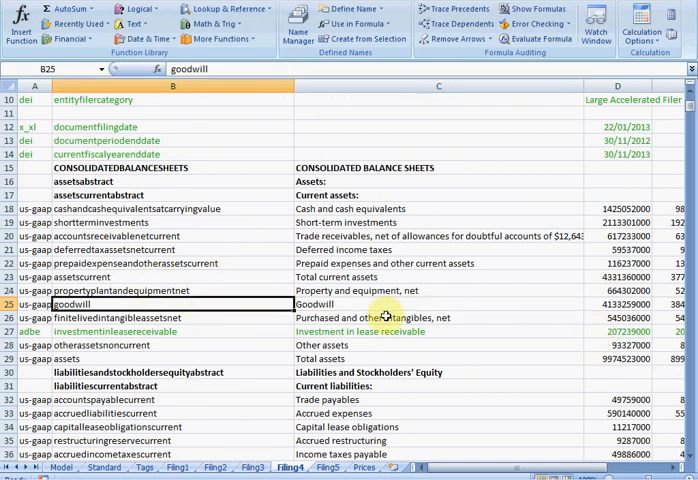
# Select Adobe's reported Goodwill line and its amount 4,133,259,000 on Filing4 (C25, D25).
pyautogui.click(391, 304)
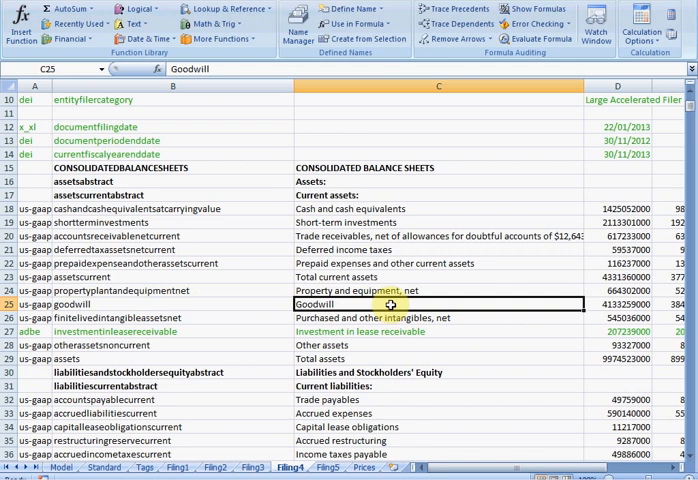
pyautogui.click(400, 167)
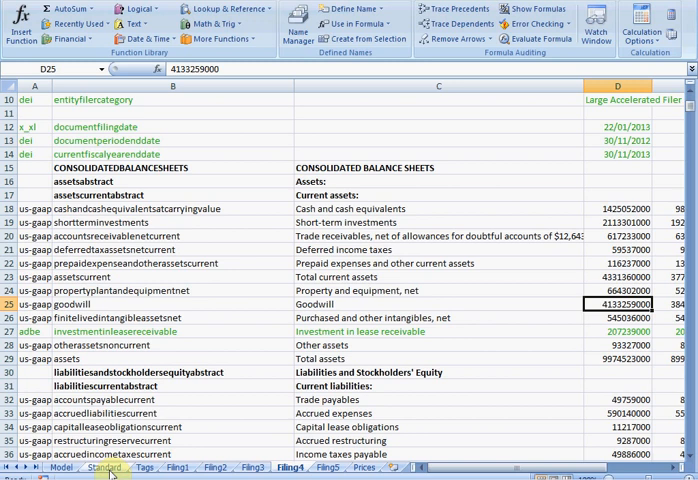
pyautogui.click(104, 467)
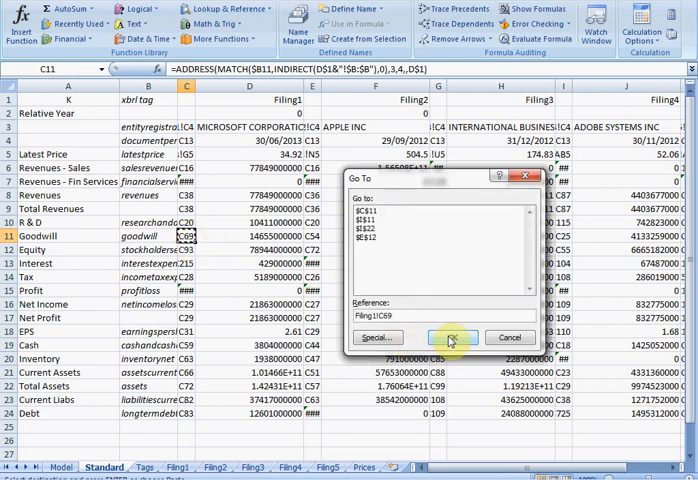
# Jump to Microsoft's reported Goodwill cell Filing1!C69 showing 14,655,000,000.
pyautogui.click(453, 337)
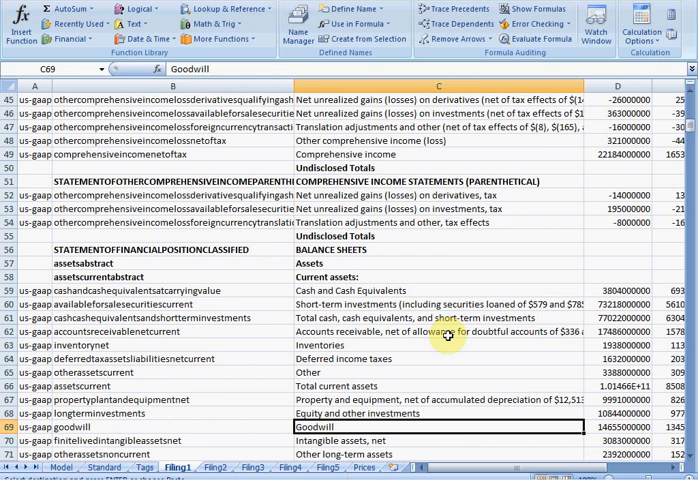
pyautogui.moveTo(175, 437)
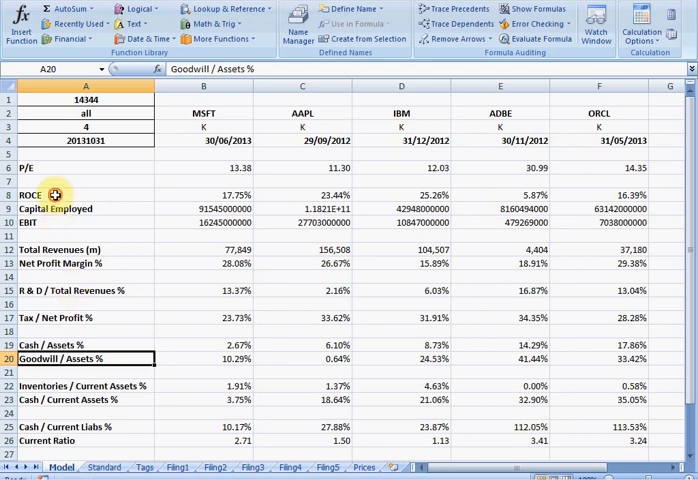
pyautogui.click(42, 195)
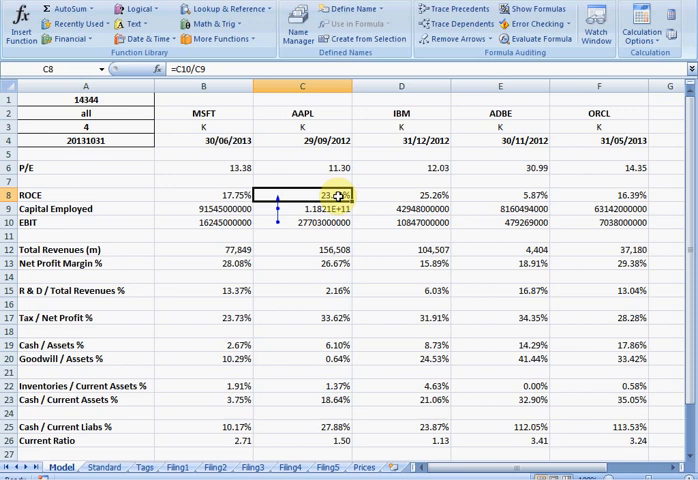
pyautogui.moveTo(337, 195)
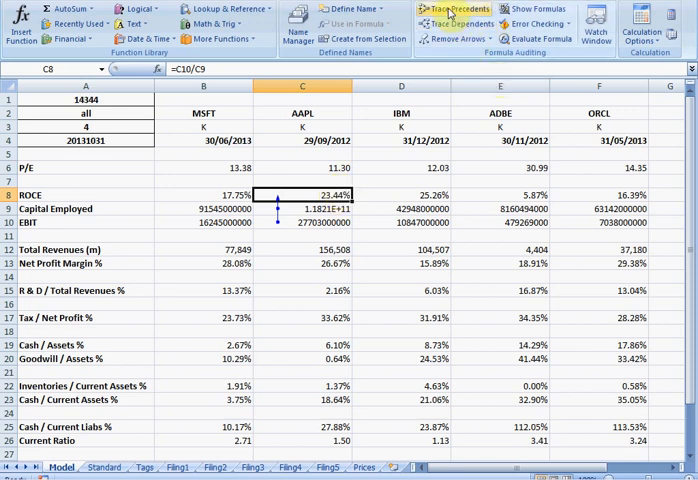
pyautogui.moveTo(456, 9)
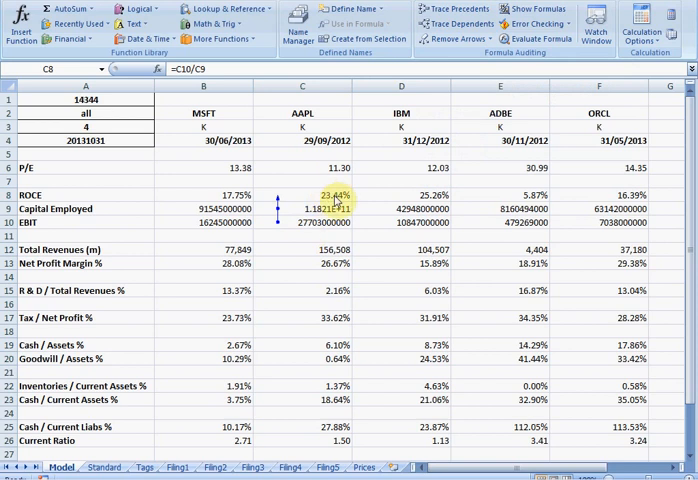
pyautogui.click(303, 194)
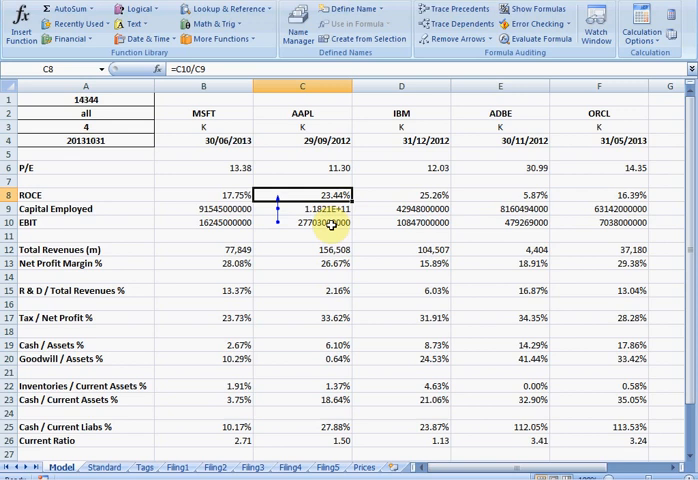
pyautogui.click(303, 222)
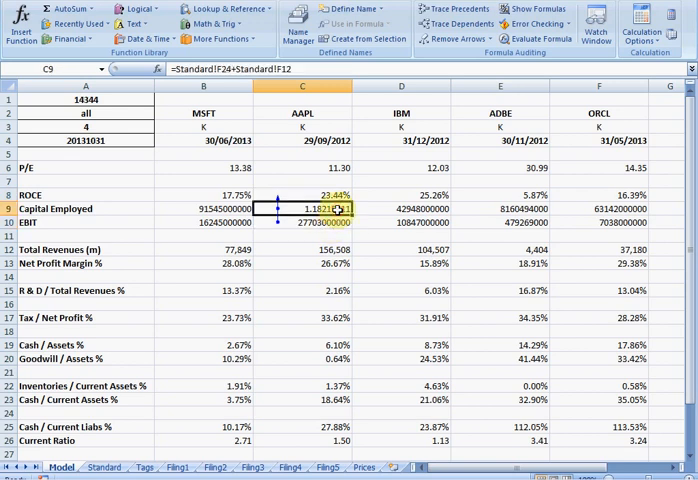
pyautogui.click(302, 221)
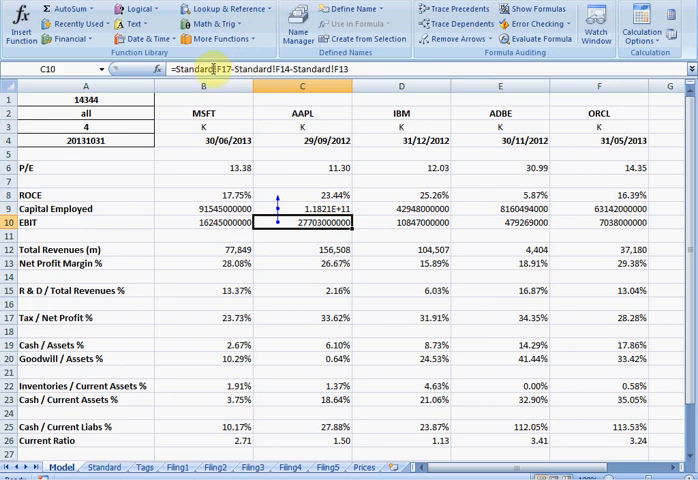
pyautogui.moveTo(210, 68)
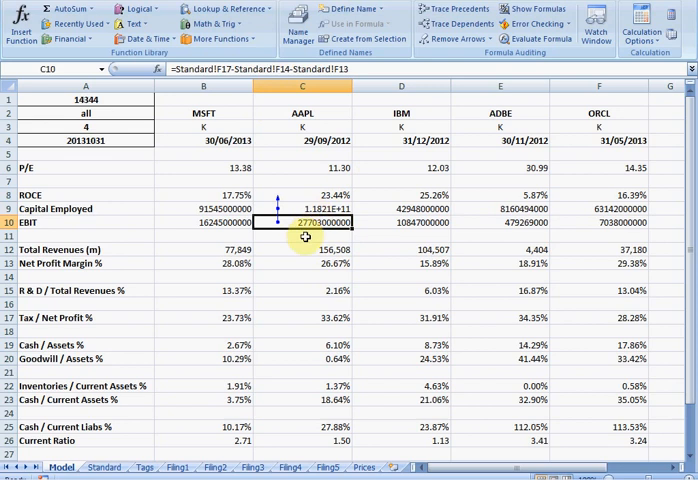
pyautogui.click(103, 467)
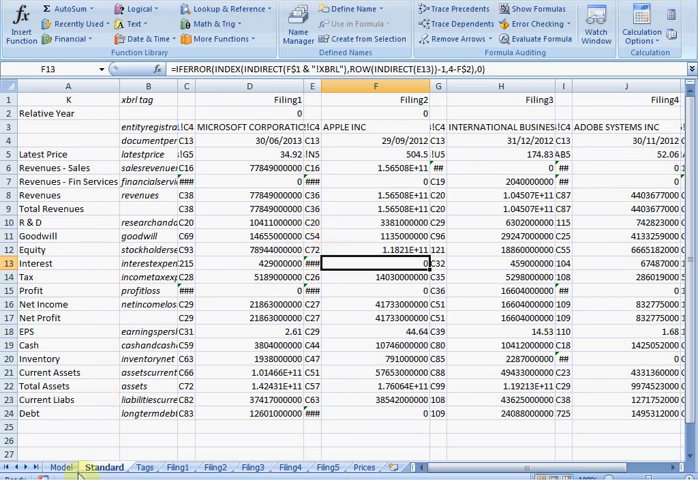
# Follow the AAPL EBIT precedent to Apple's standardized Interest value at Standard!F13.
pyautogui.click(63, 467)
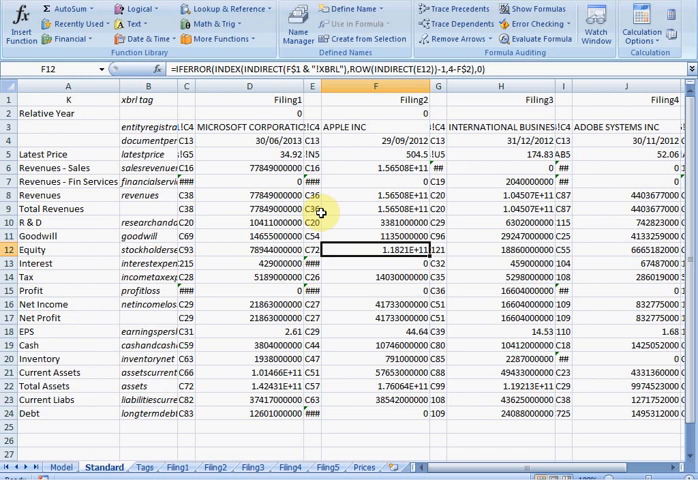
# Follow Capital Employed to Apple's standardized Equity 1.1821E+11 at Standard!F12.
pyautogui.click(213, 467)
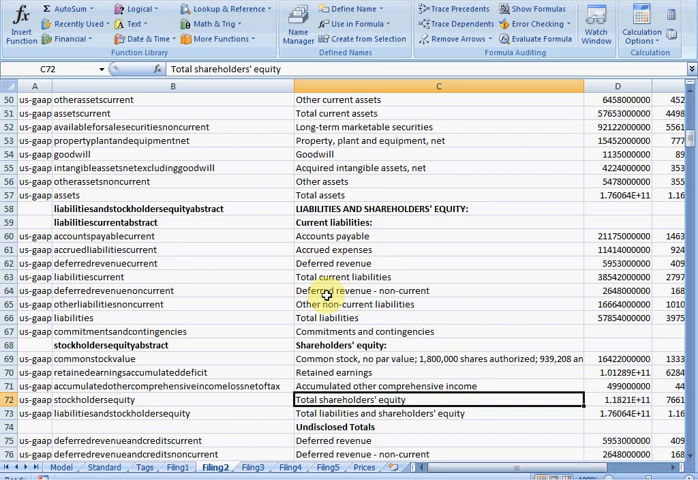
pyautogui.moveTo(290, 388)
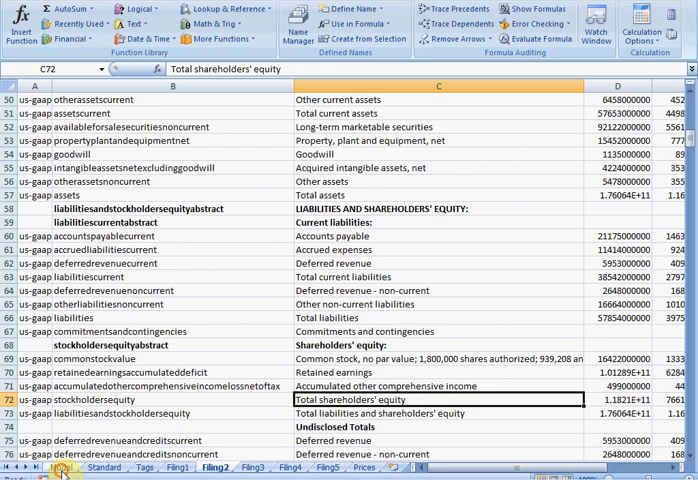
# Return to the Model sheet after viewing Apple's Total shareholders' equity on Filing2!C72.
pyautogui.click(64, 467)
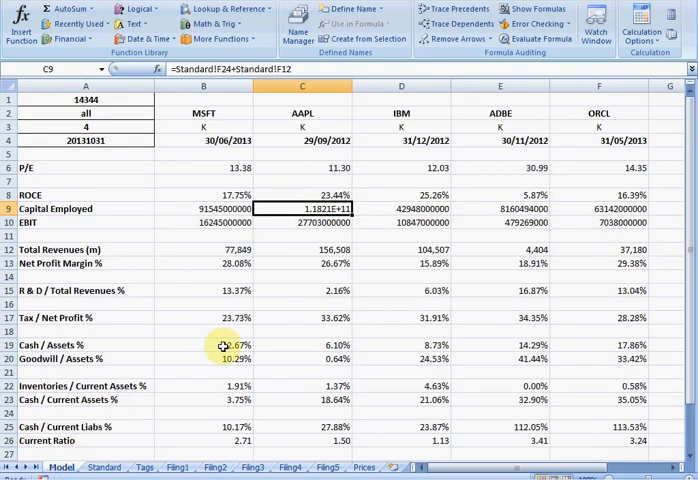